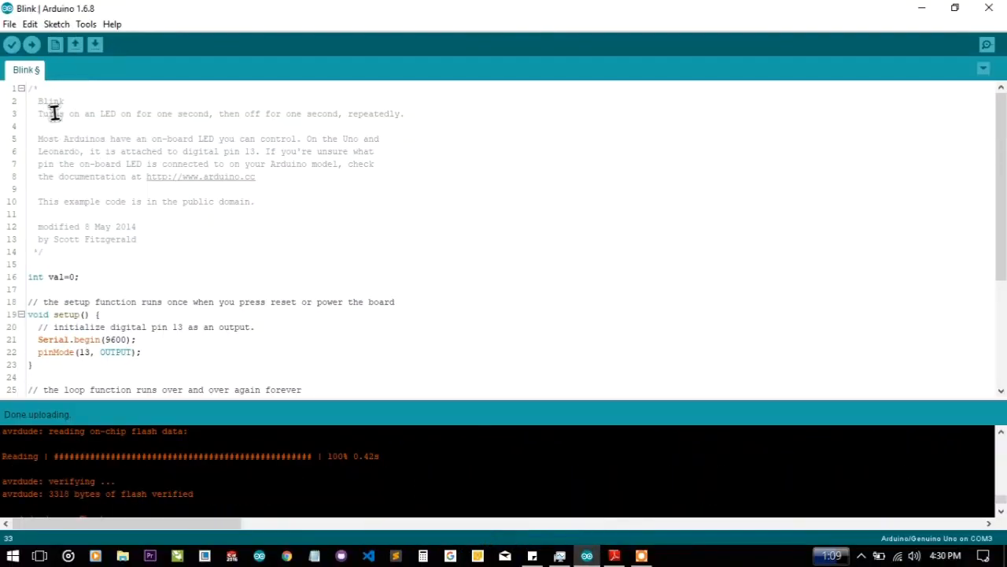
Finish in the Arduino IDE and return to the Windows desktop
scroll("down", 3)
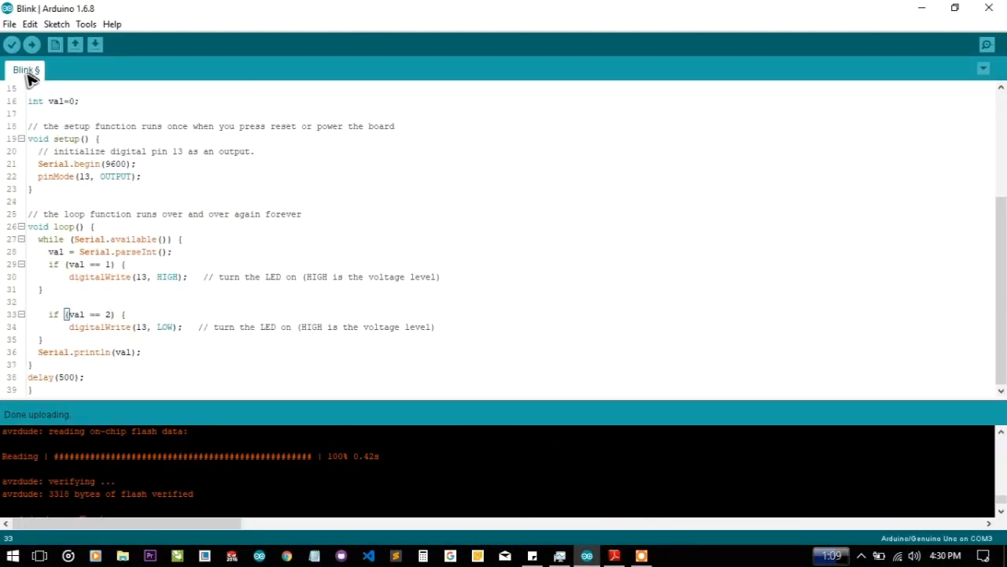
left_click(10, 24)
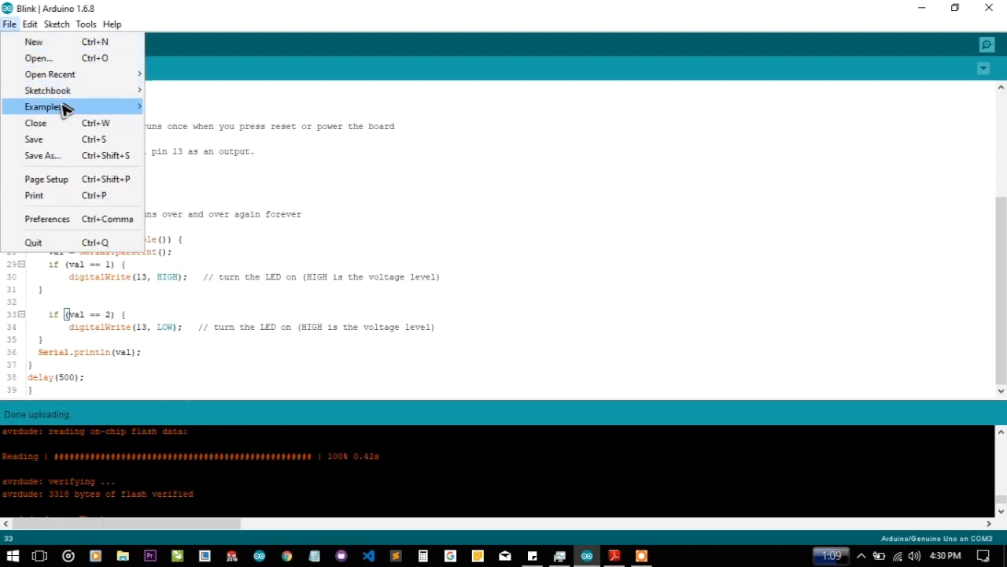
left_click(44, 107)
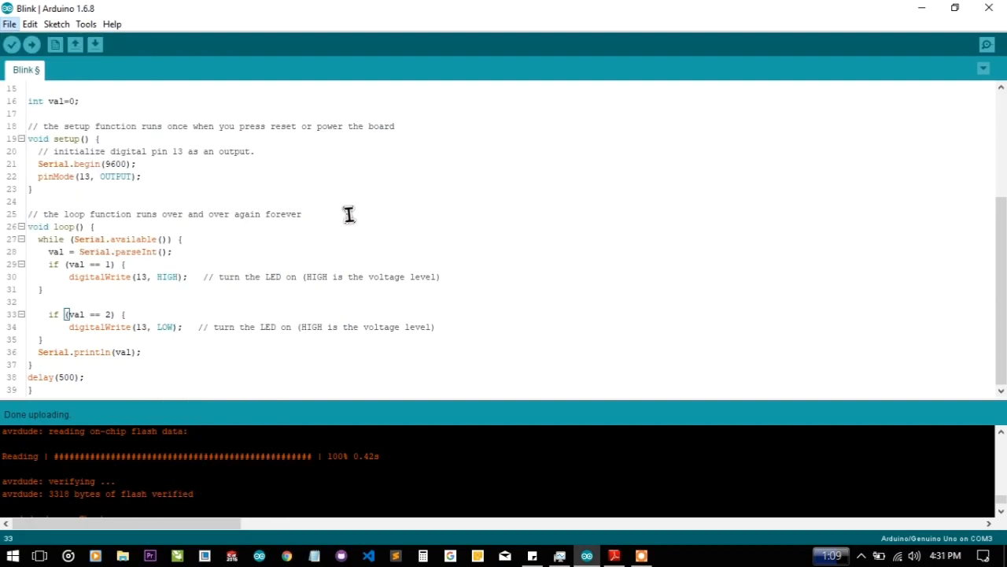
mouse_move(164, 359)
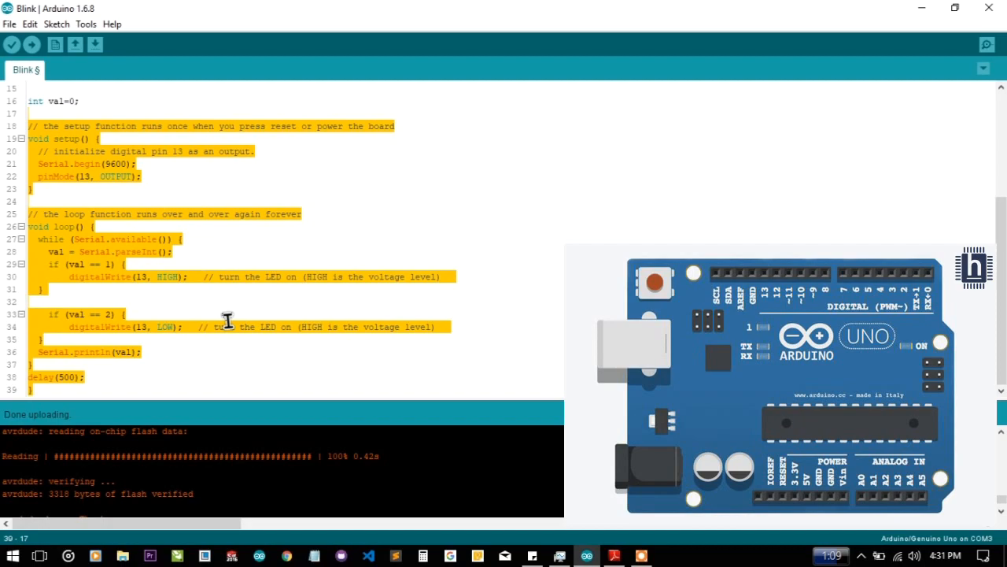
left_click(166, 293)
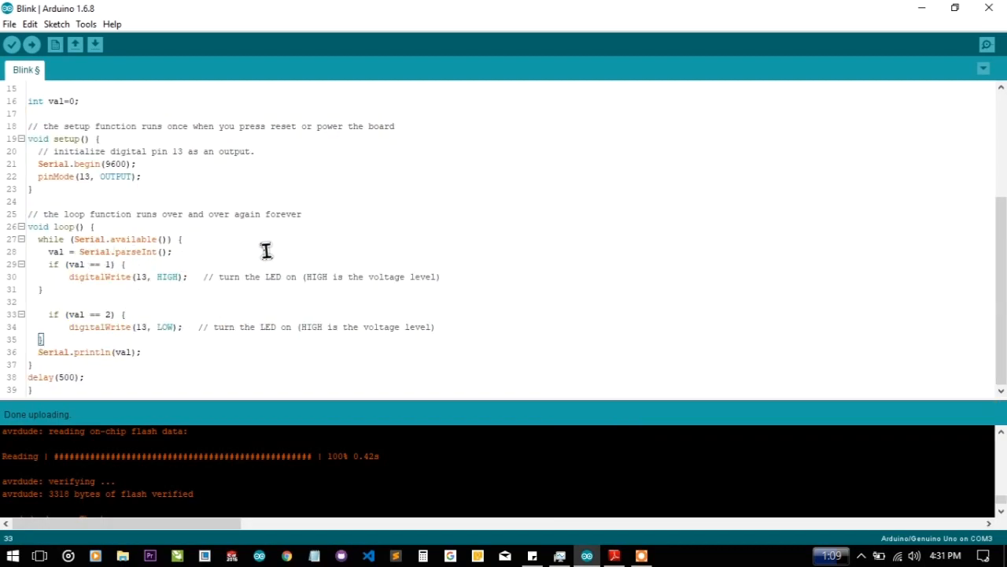
double_click(117, 239)
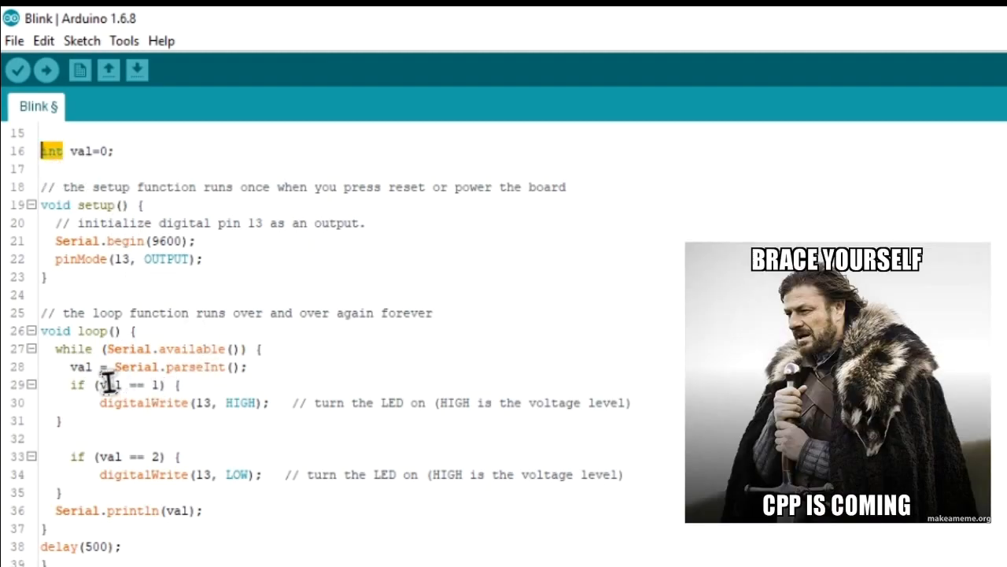
double_click(81, 366)
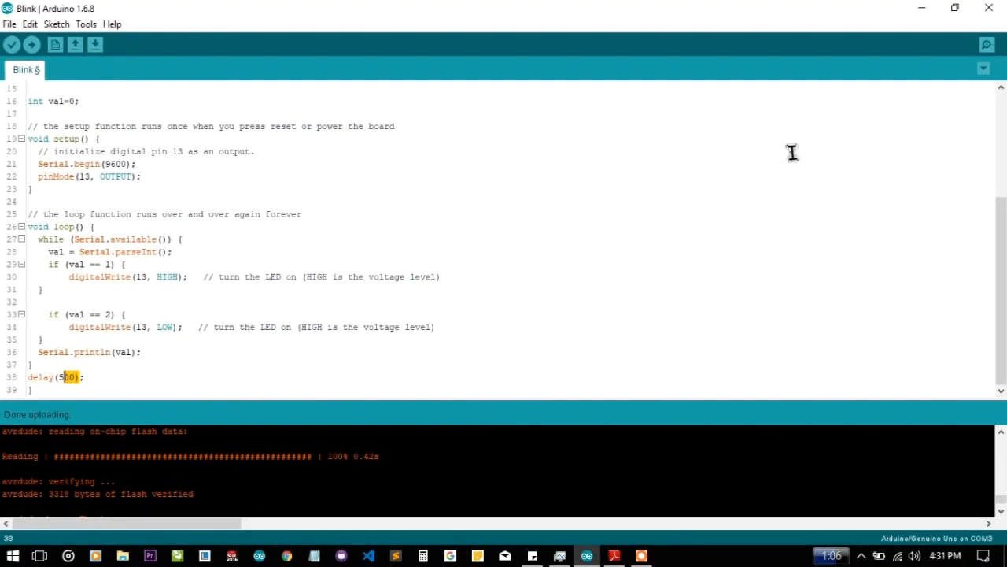
Refresh the desktop from its context menu before searching for Device Manager
right_click(504, 236)
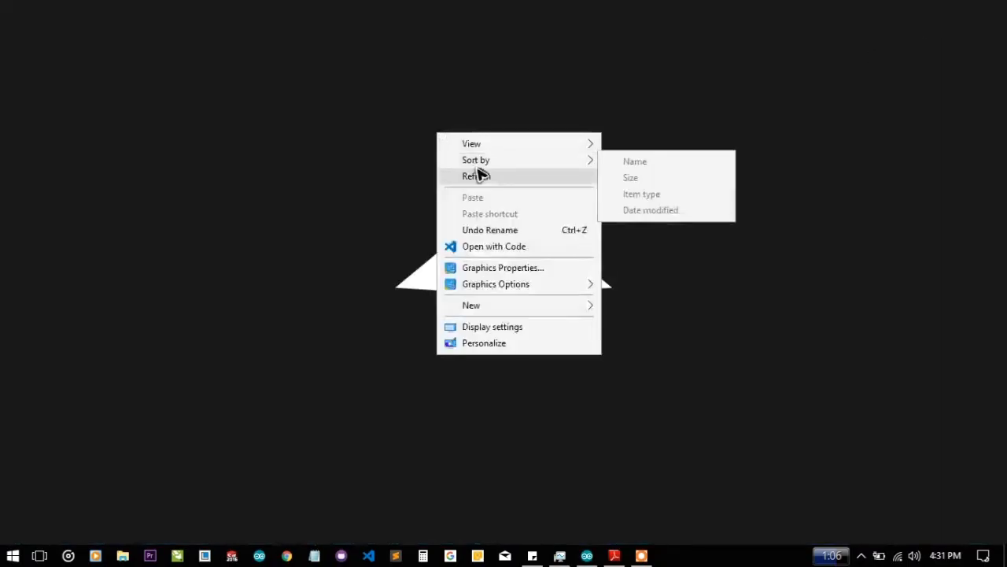
left_click(474, 176)
type("device")
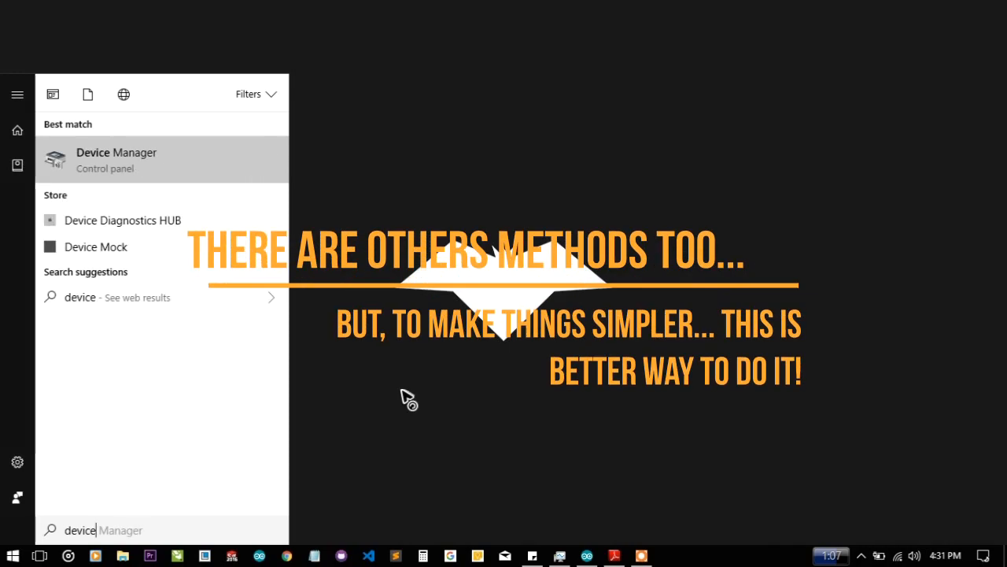
In Device Manager, expand Ports (COM & LPT) and select USB Serial Device (COM3)
left_click(117, 161)
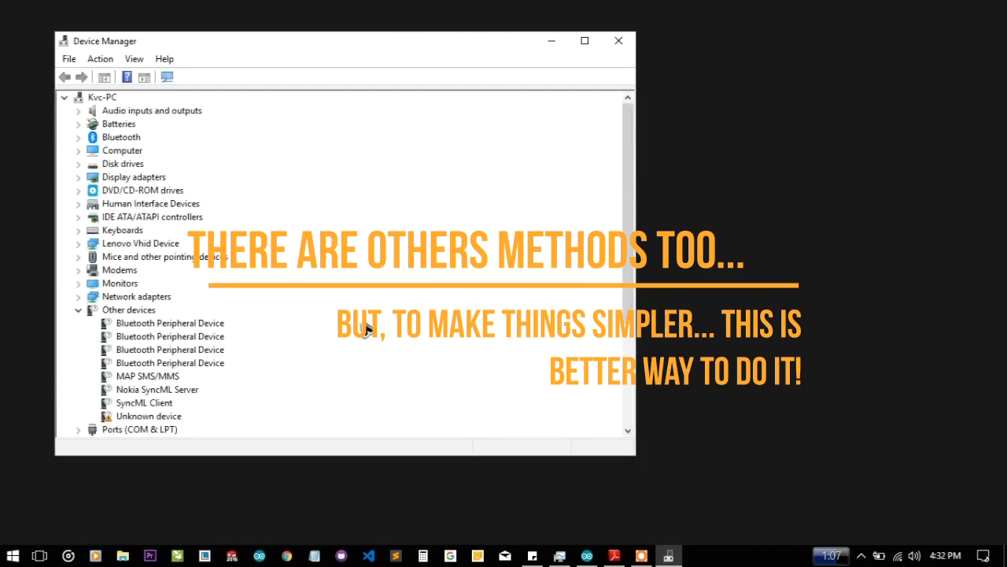
scroll("down", 3)
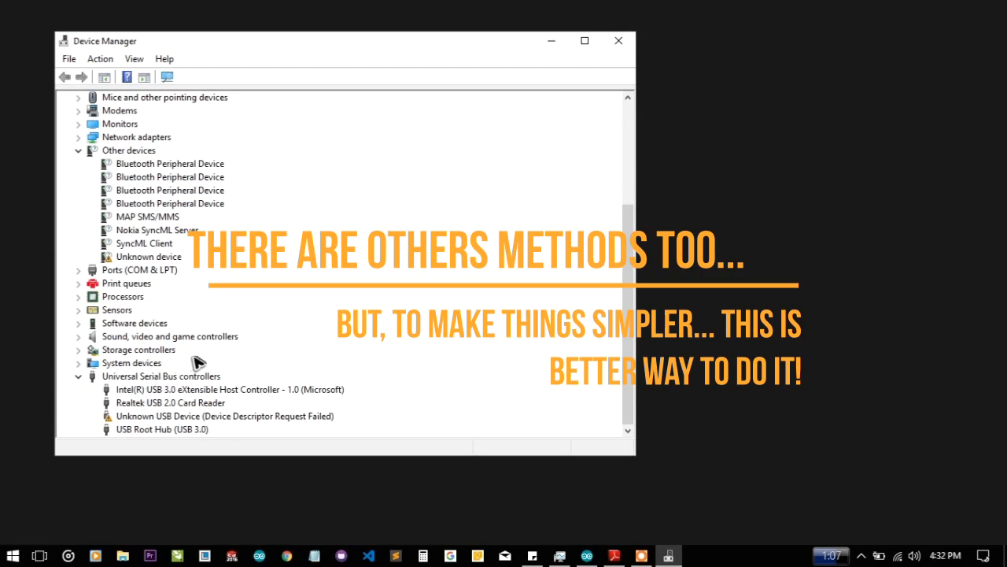
left_click(160, 428)
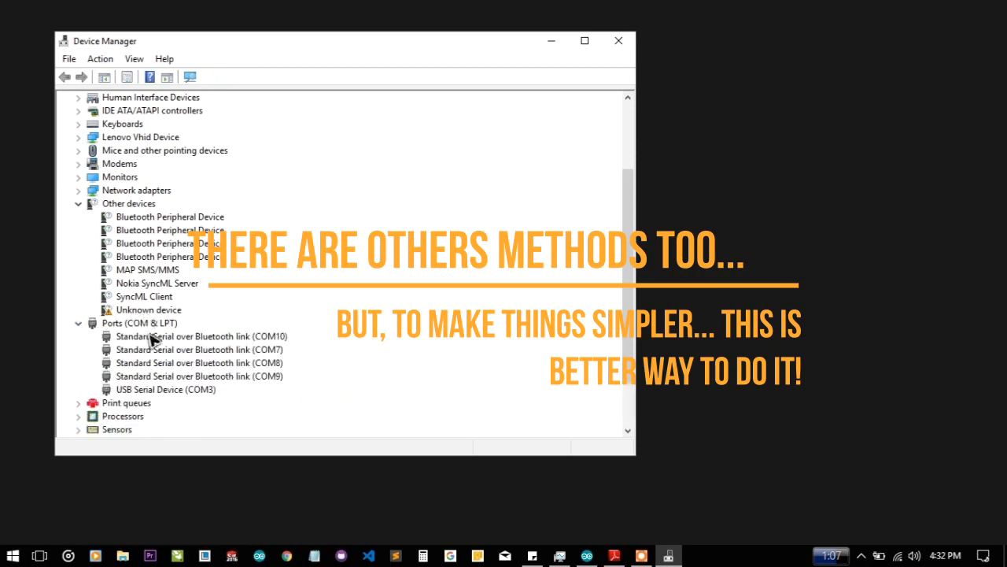
left_click(165, 389)
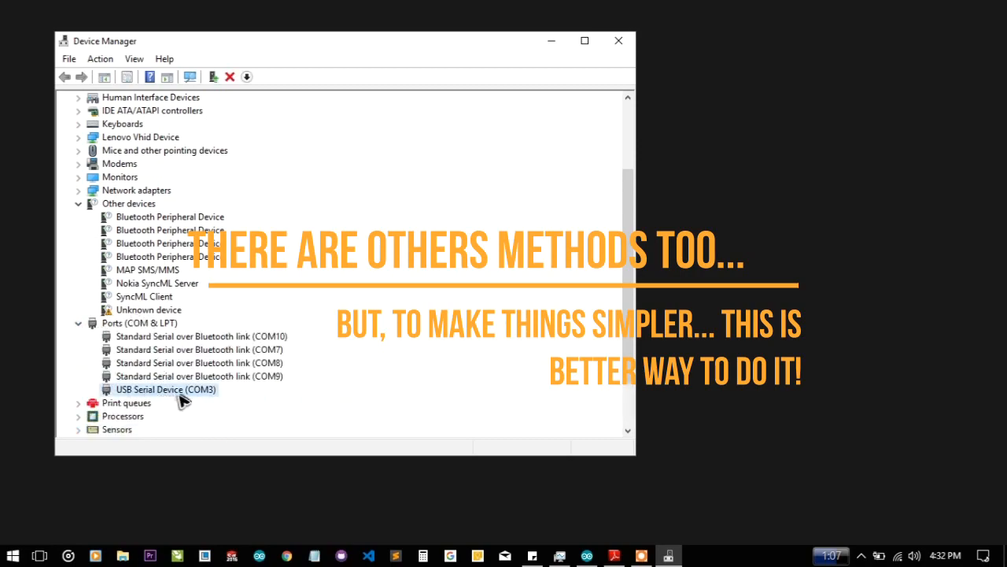
mouse_move(589, 131)
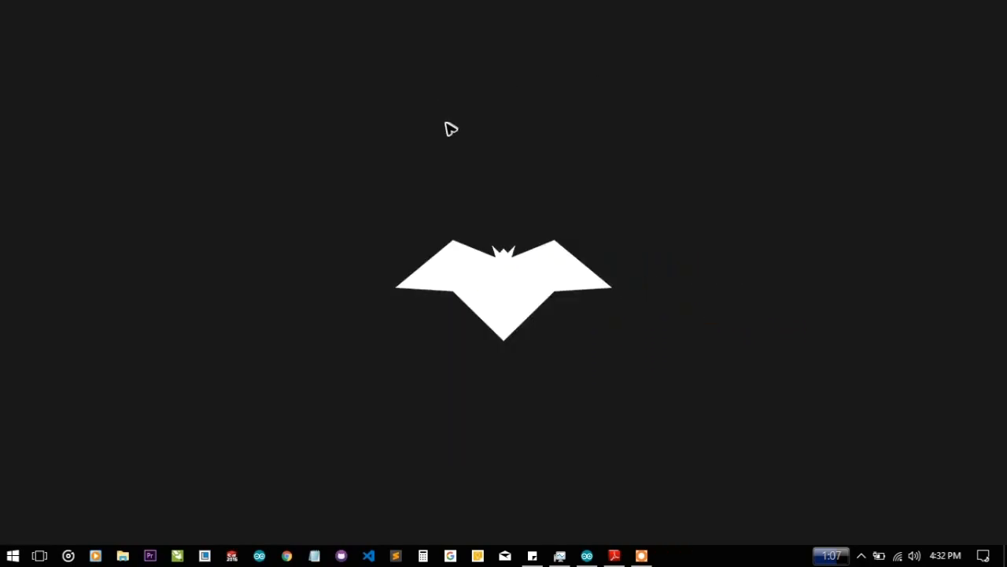
mouse_move(462, 151)
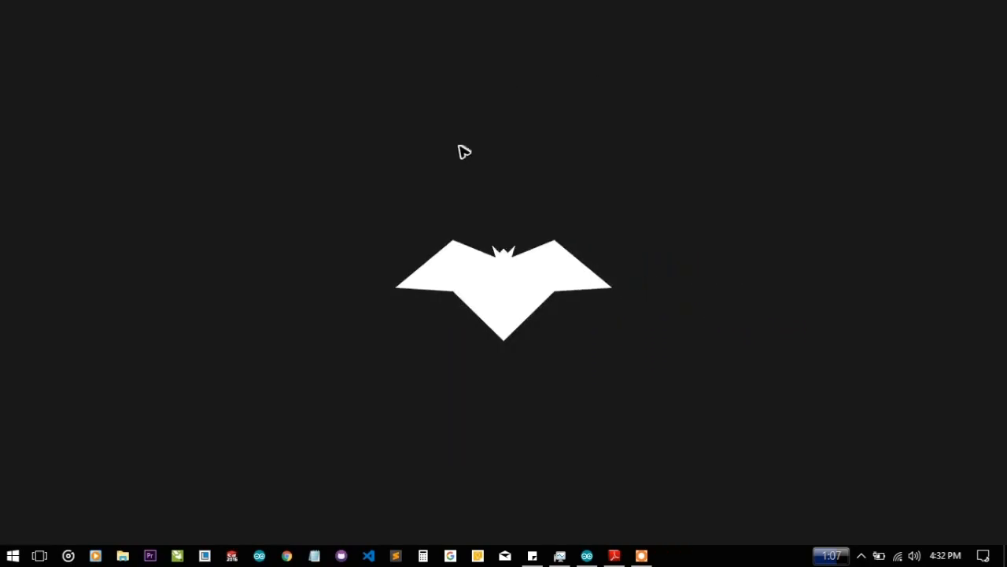
Launch Command Prompt by running 'cmd' from the Run dialog
type("c")
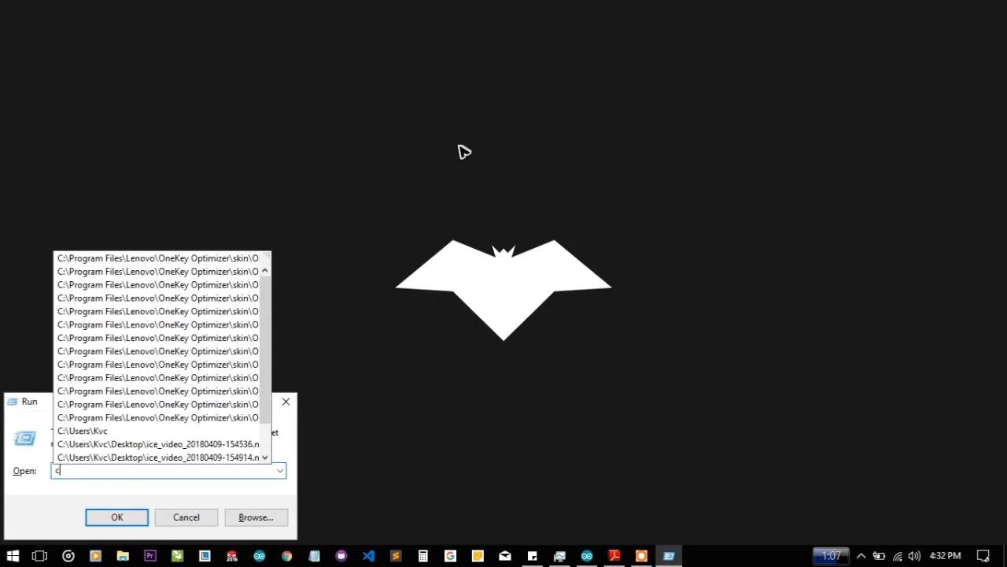
left_click(116, 516)
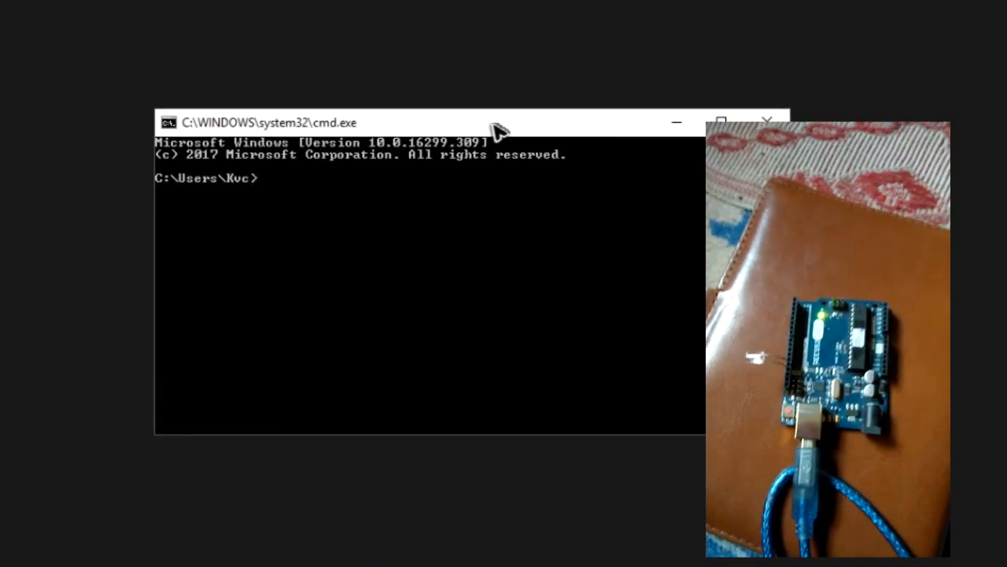
Run 'echo 1 >com3' to send 1 to the board and light its LED
left_click_drag(503, 126, 520, 102)
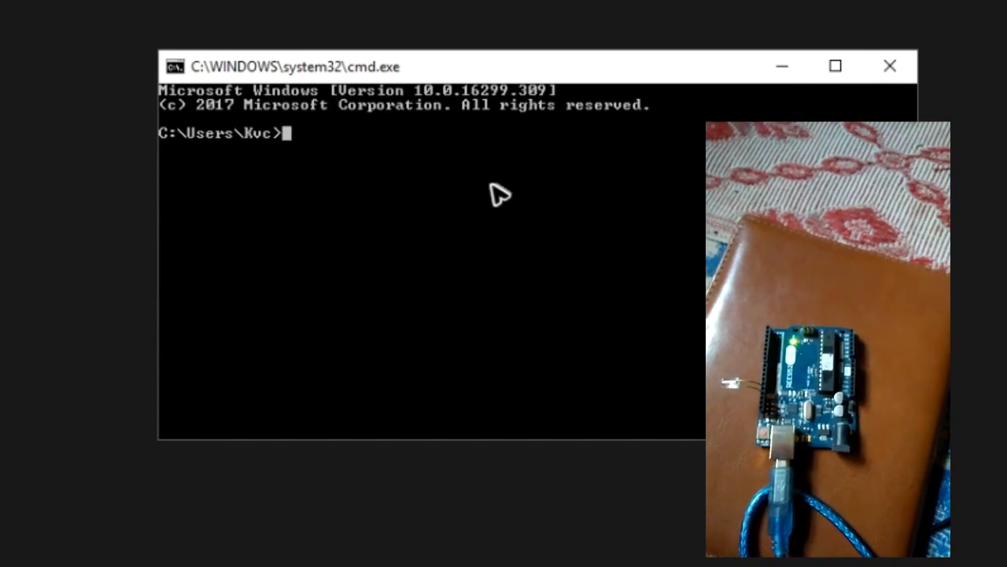
type("echo 1 >")
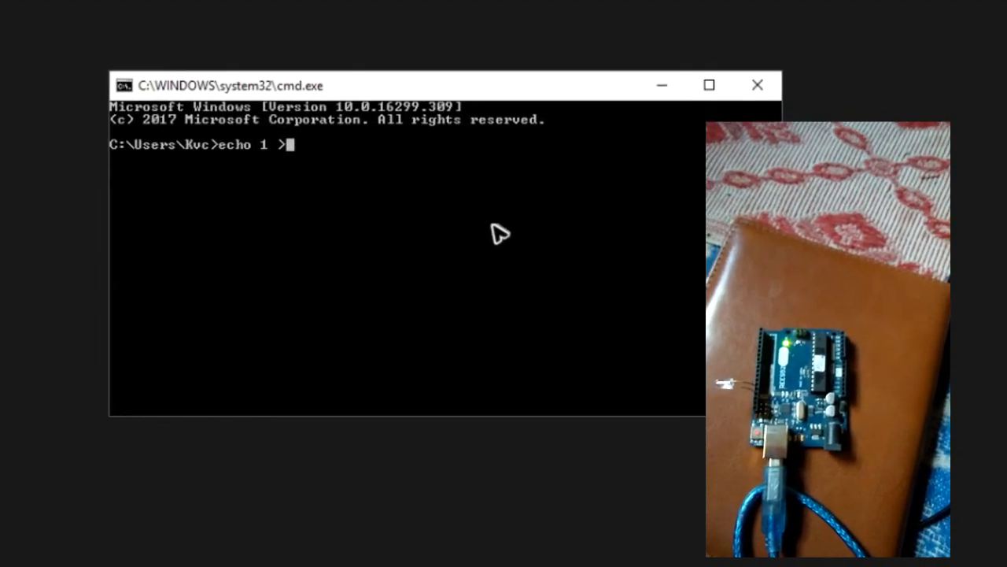
type("com3")
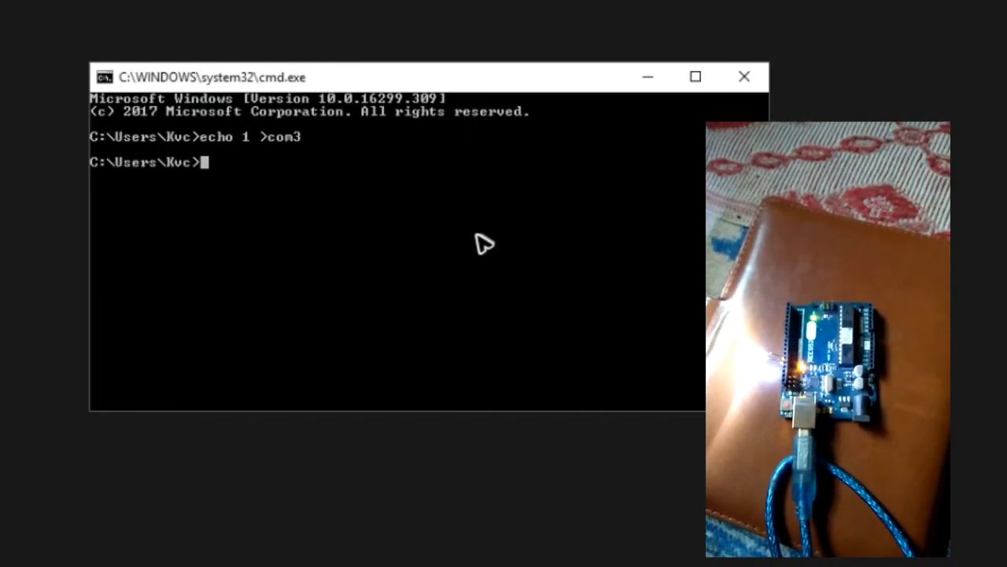
Run 'echo 2 >com3' then 'echo 1 >com3' to switch the LED off and back on
type("e")
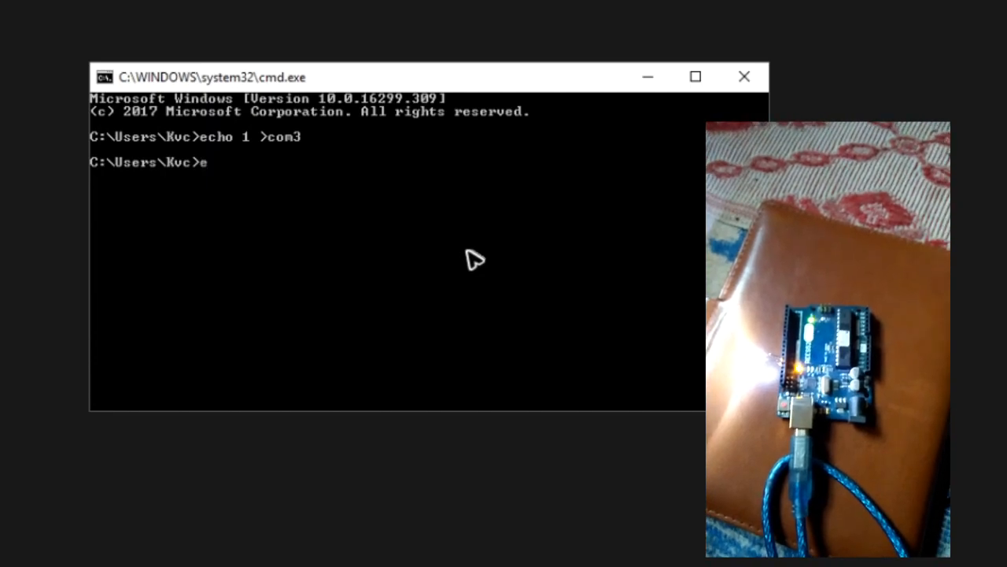
type("cho 2")
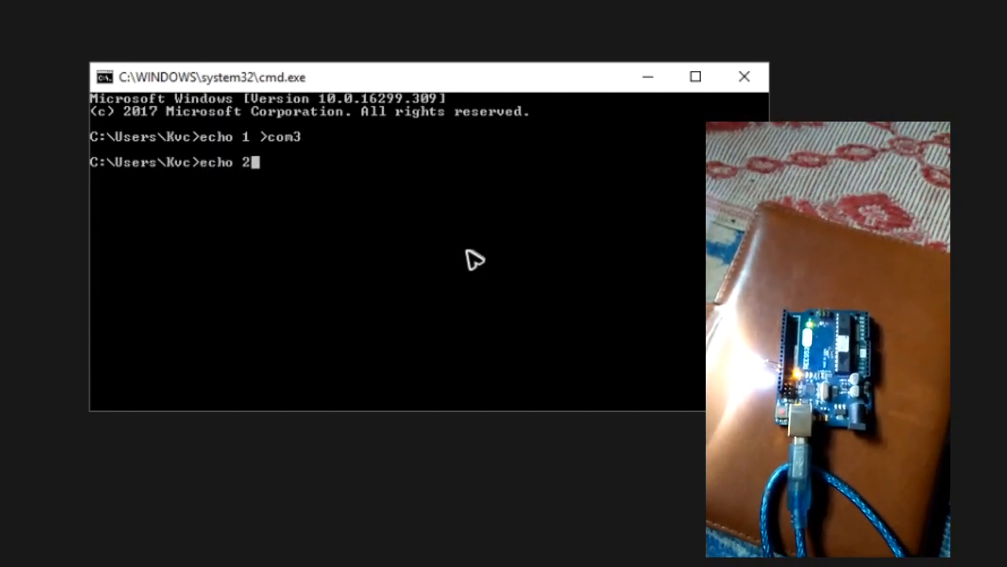
type(">com3")
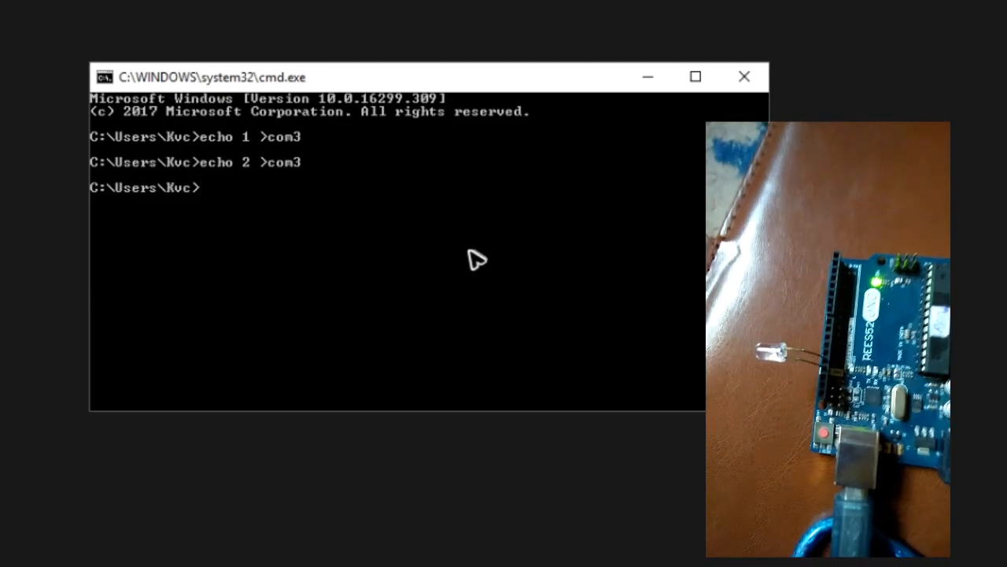
type("echo 1 >com3")
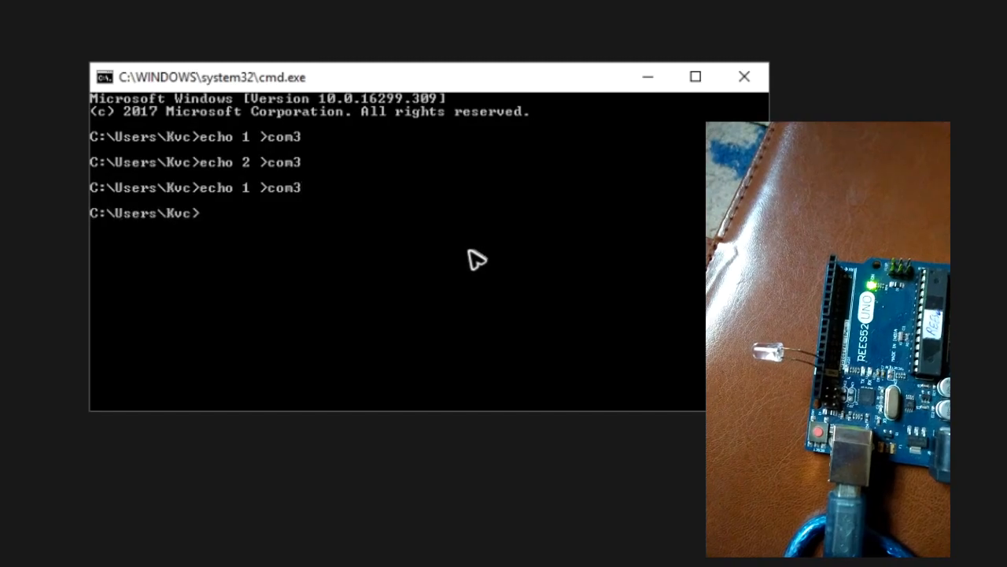